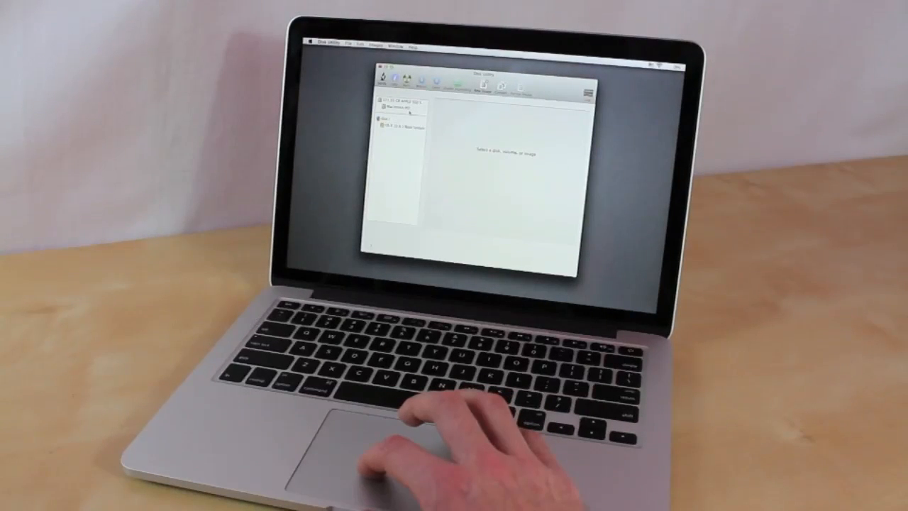
# - Erase the Macintosh HD volume, then choose Reinstall OS X from OS X Utilities
pyautogui.click(395, 105)
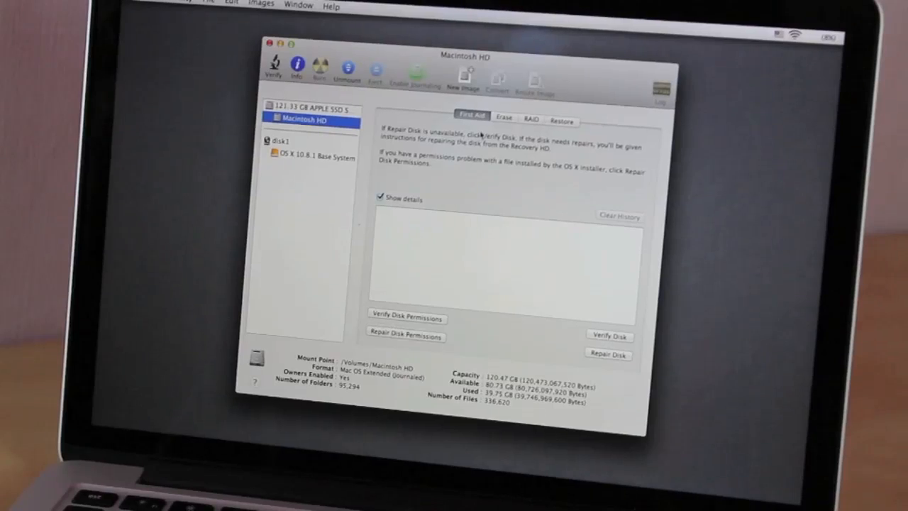
pyautogui.click(504, 117)
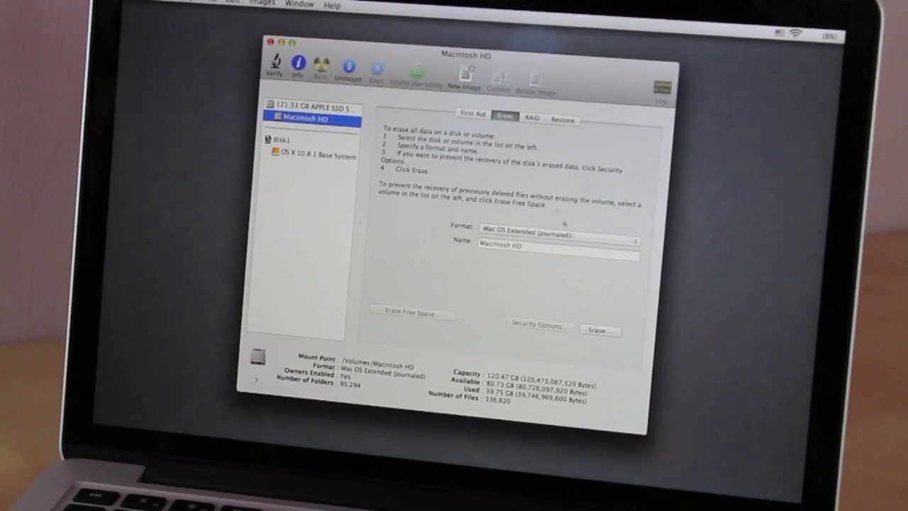
pyautogui.click(599, 328)
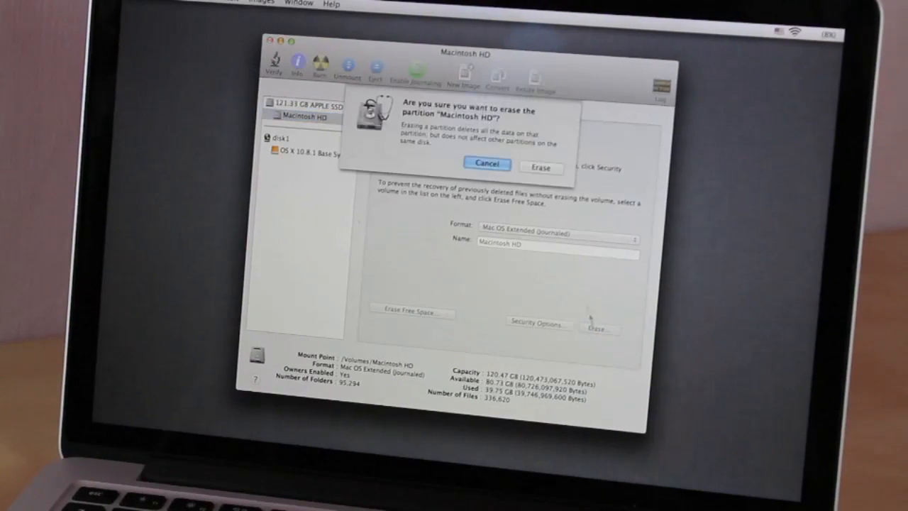
pyautogui.click(540, 167)
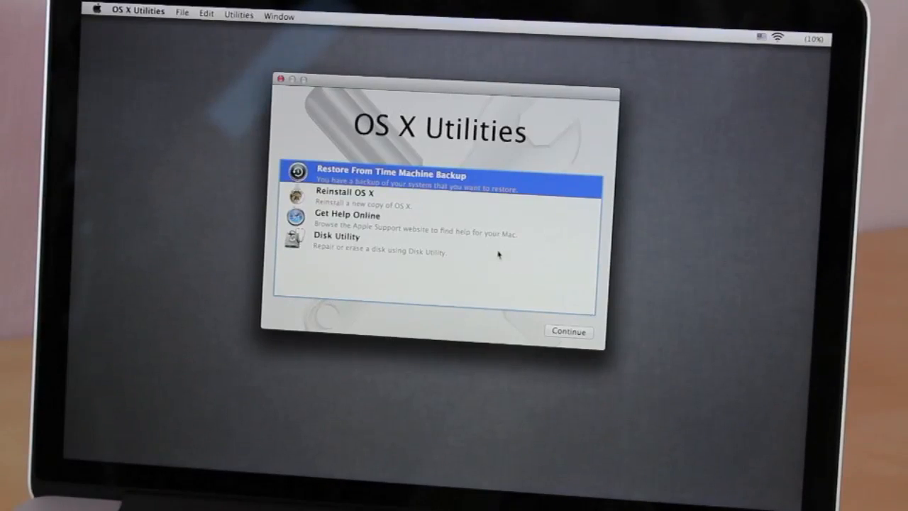
pyautogui.click(342, 193)
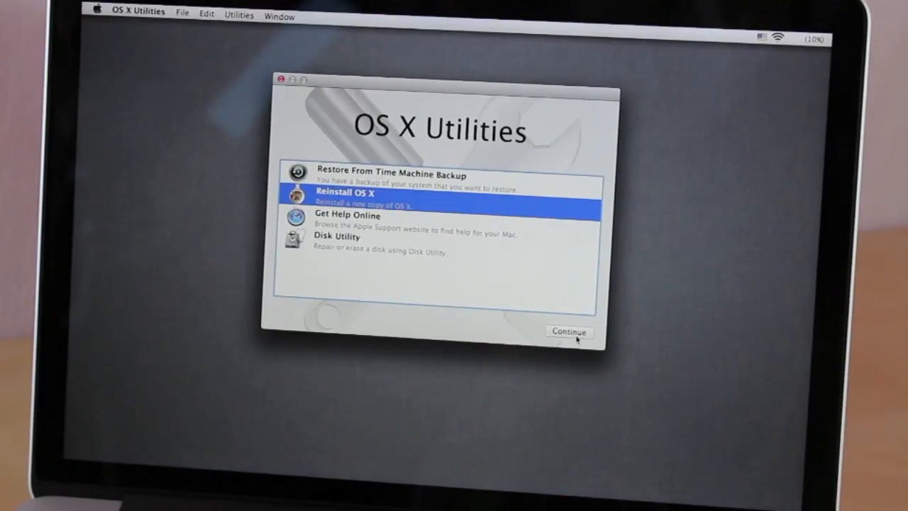
# - Start the Mountain Lion installer, pass the eligibility check, and accept the license agreement
pyautogui.click(569, 331)
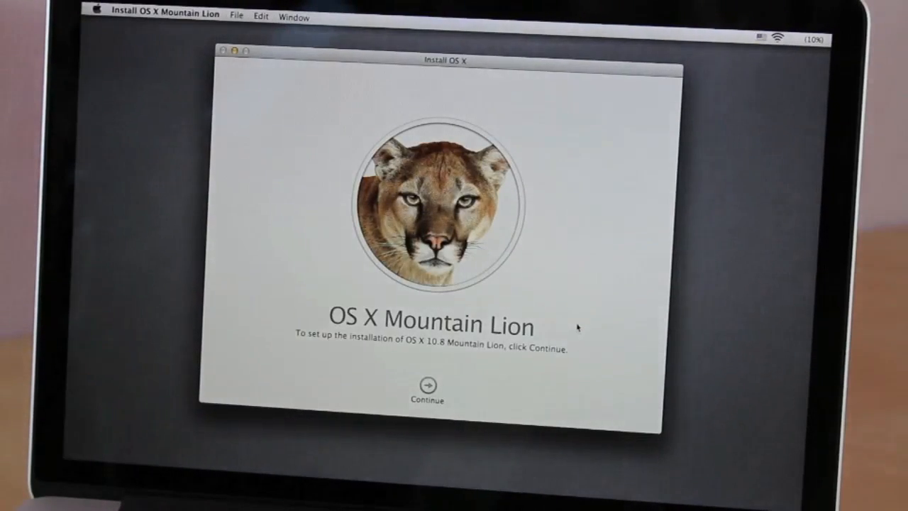
pyautogui.click(426, 388)
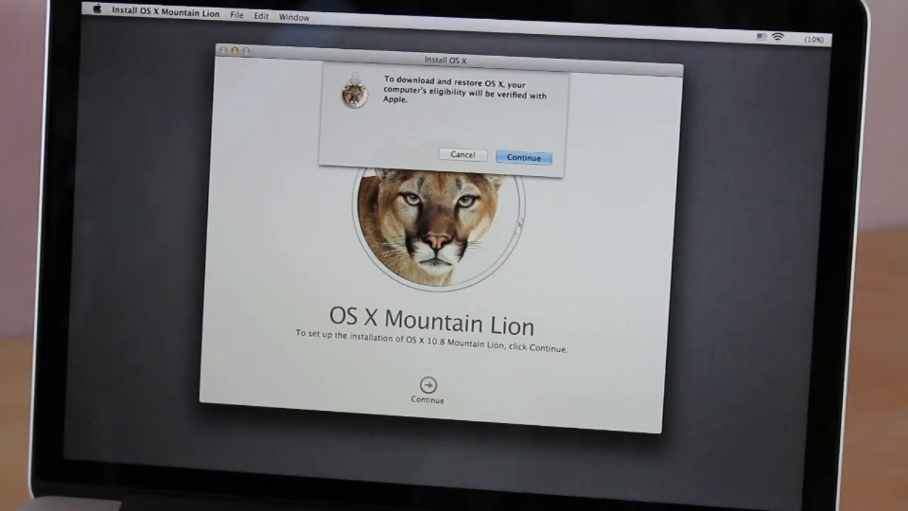
pyautogui.click(523, 157)
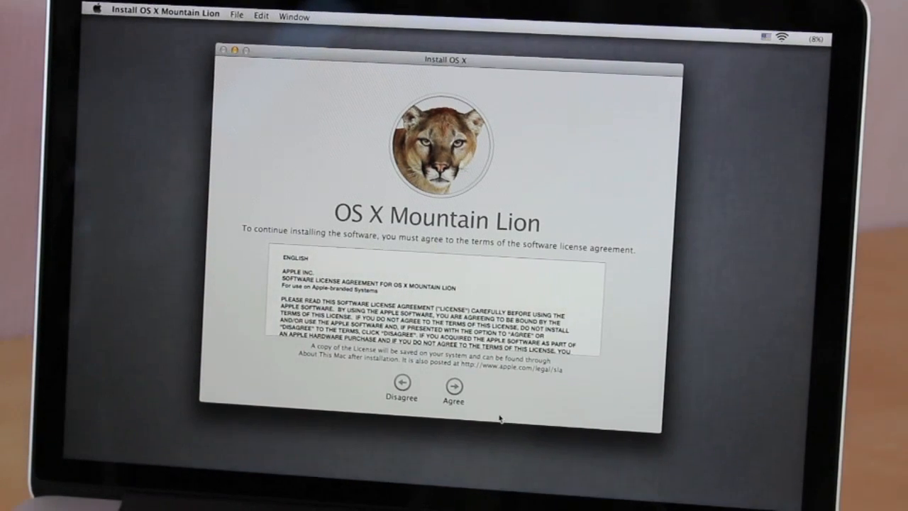
pyautogui.click(452, 389)
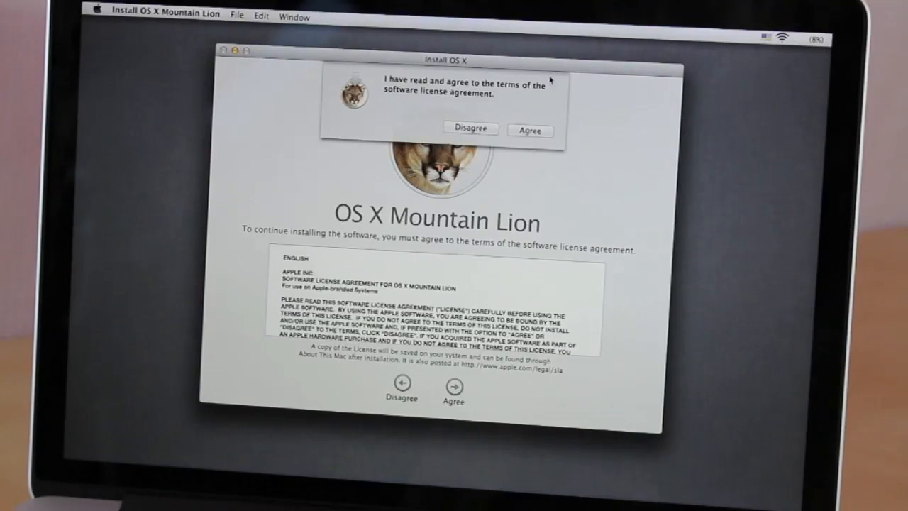
pyautogui.click(531, 130)
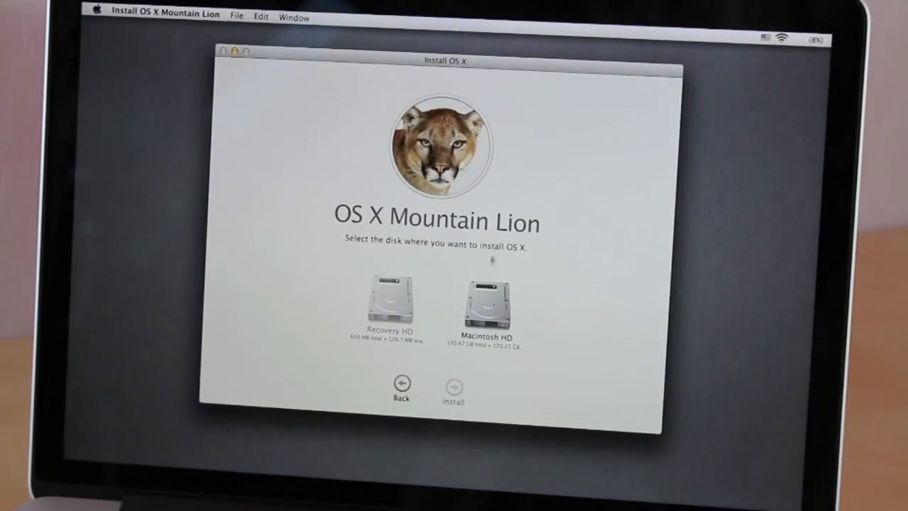
# - Install OS X Mountain Lion onto Macintosh HD
pyautogui.click(486, 304)
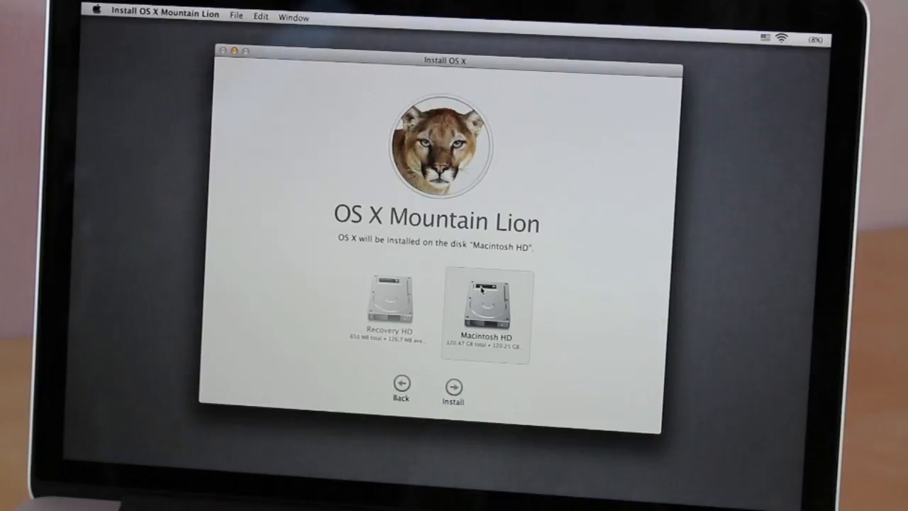
pyautogui.click(453, 389)
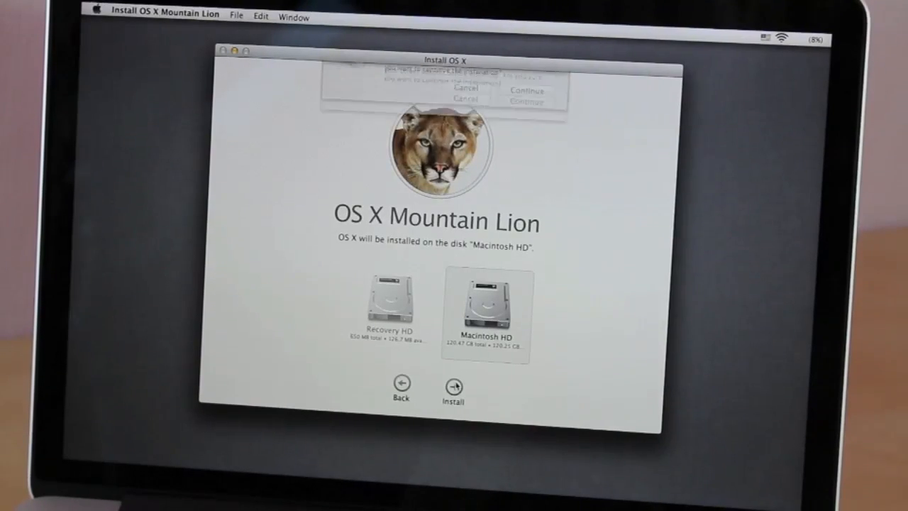
pyautogui.click(452, 387)
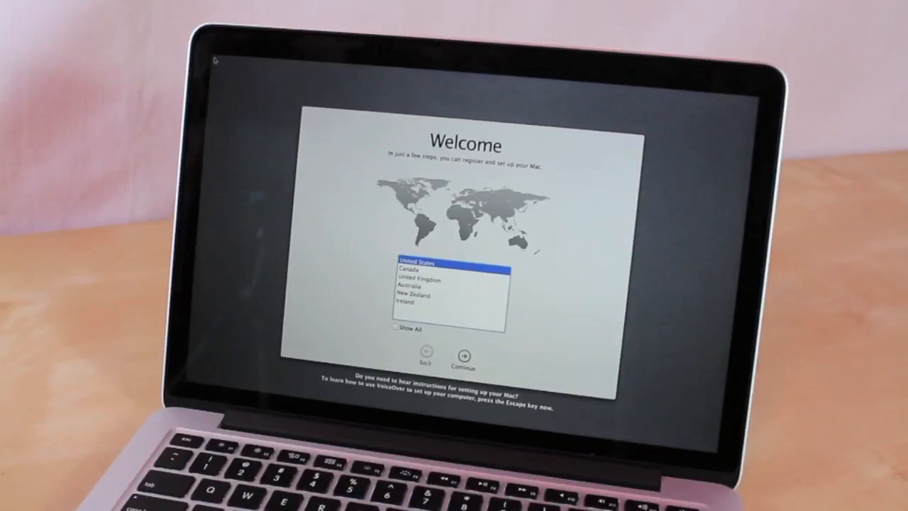
# - Keep United States as the region and finish Setup Assistant to reach the desktop
pyautogui.click(464, 356)
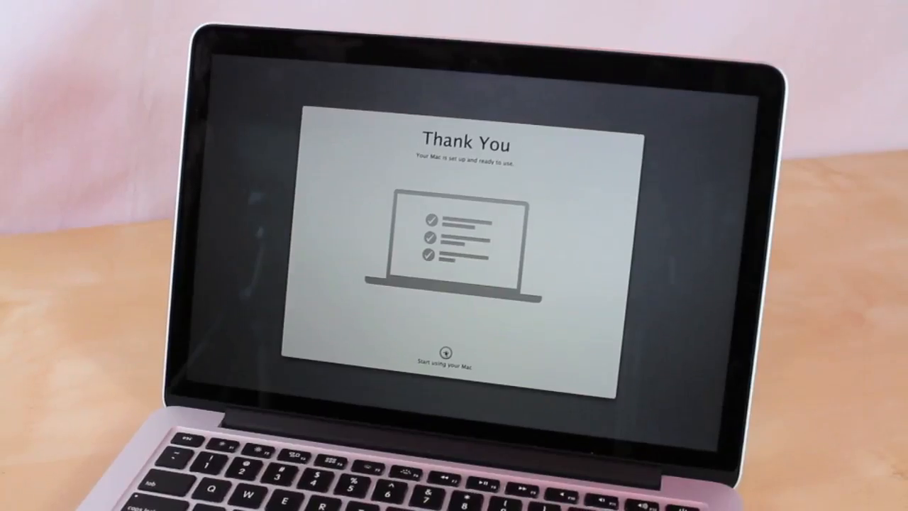
pyautogui.click(450, 350)
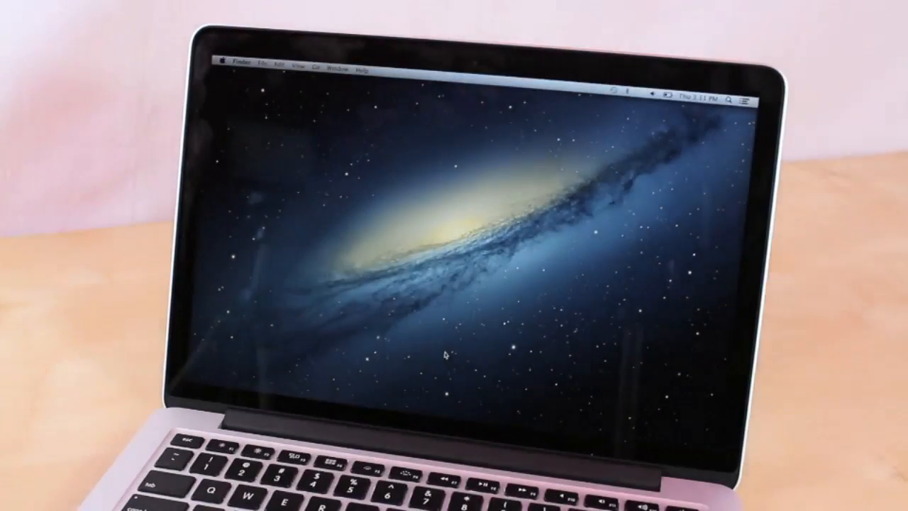